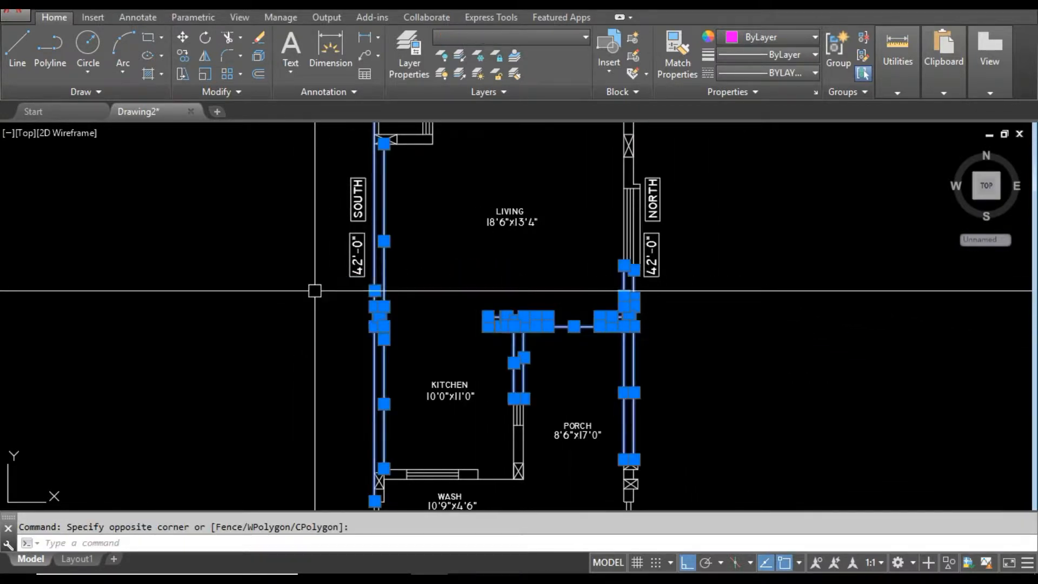
Step: Start stretching the kitchen–living partition wall downward with the S command
text(s)
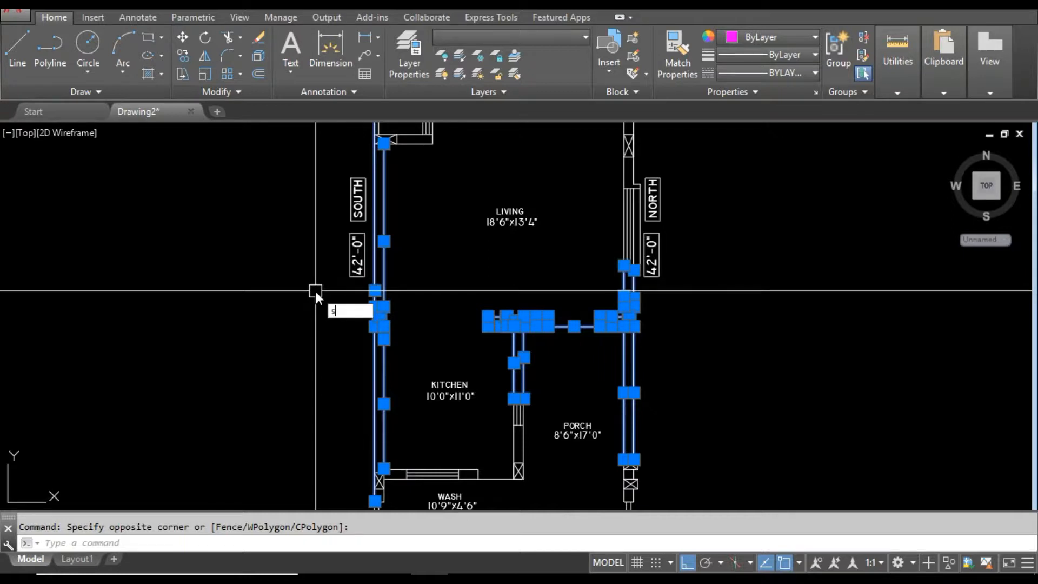
text(s)
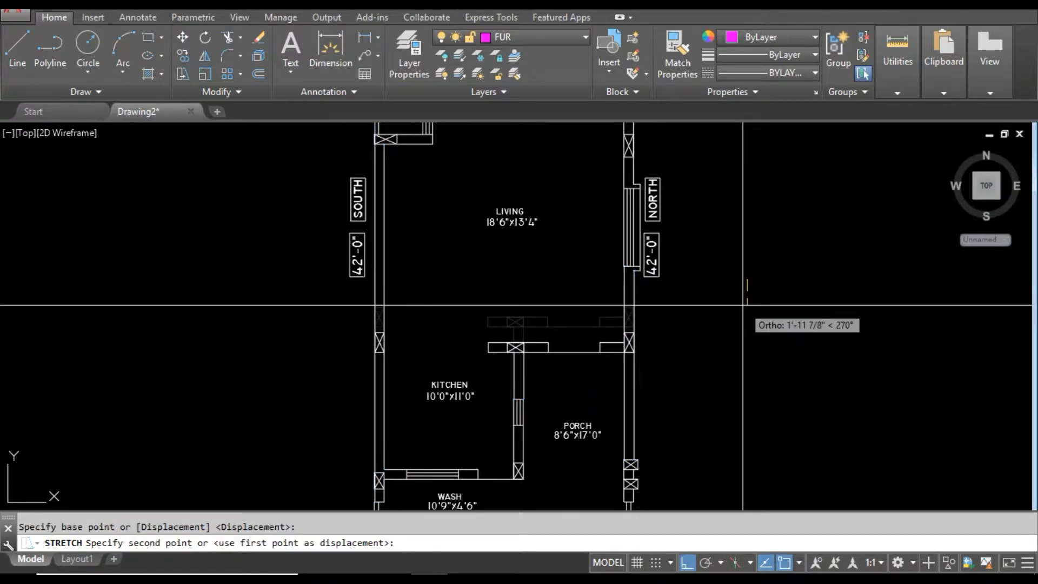
Step: Enter a stretch distance of 2 to move the partition wall down
text(2)
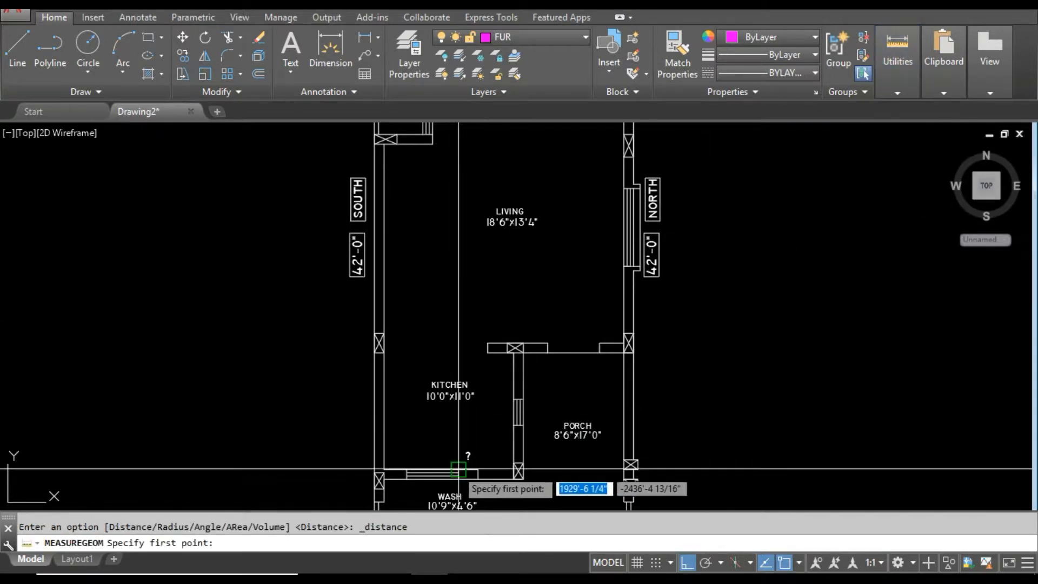
Step: Expand the Utilities panel on the Home tab to reach the Measure tools
click(455, 468)
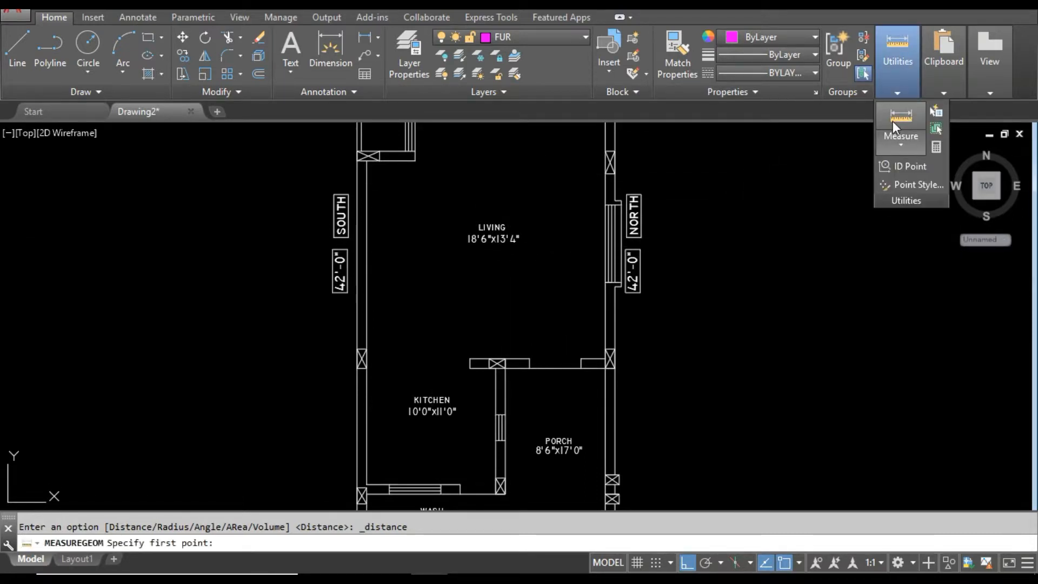
Step: Measure from the living room's top wall to the partition wall, reading 15'-4"
click(416, 164)
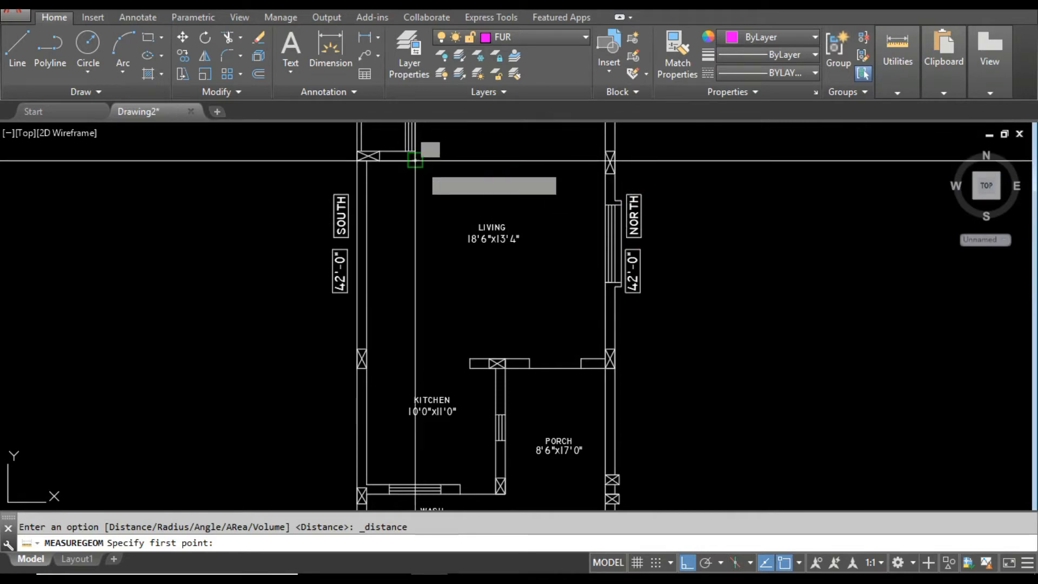
click(415, 164)
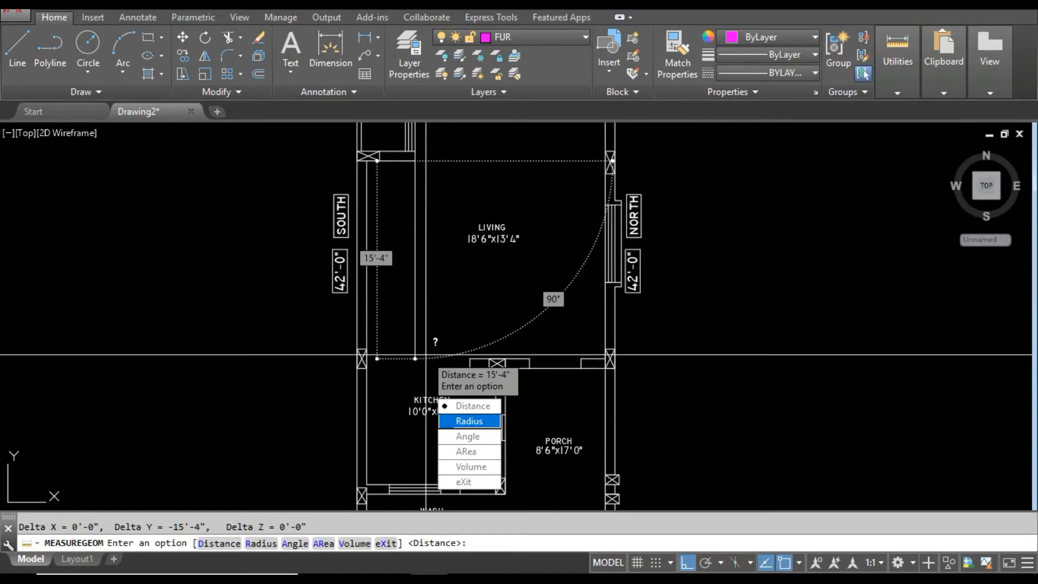
key(Escape)
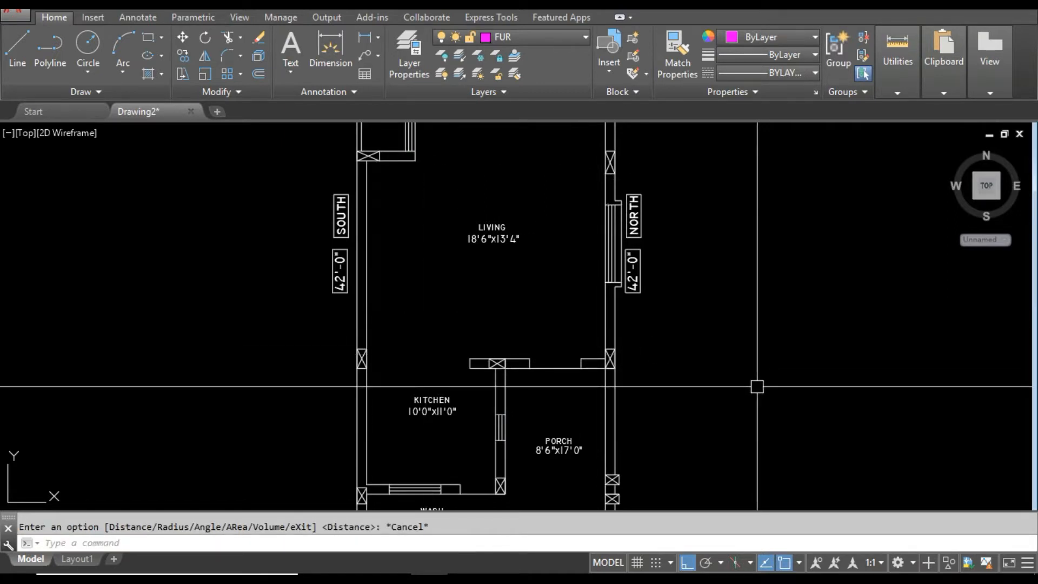